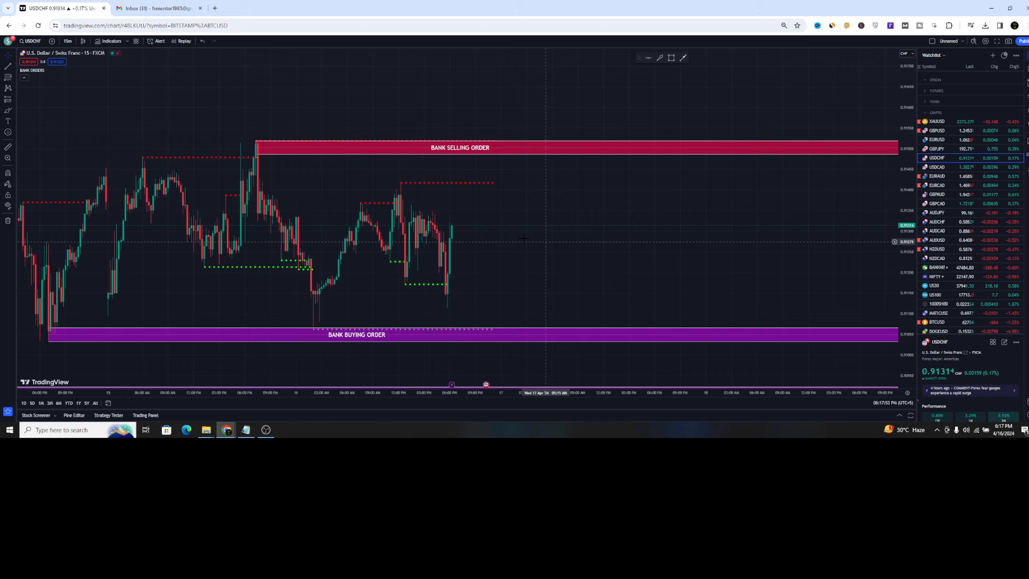
mouse_move(529, 249)
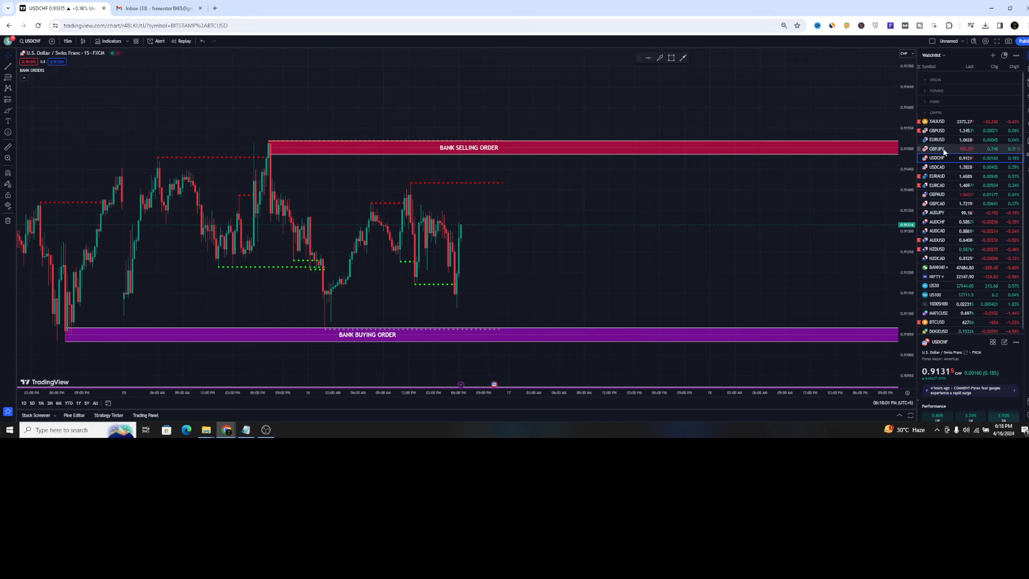
mouse_move(430, 190)
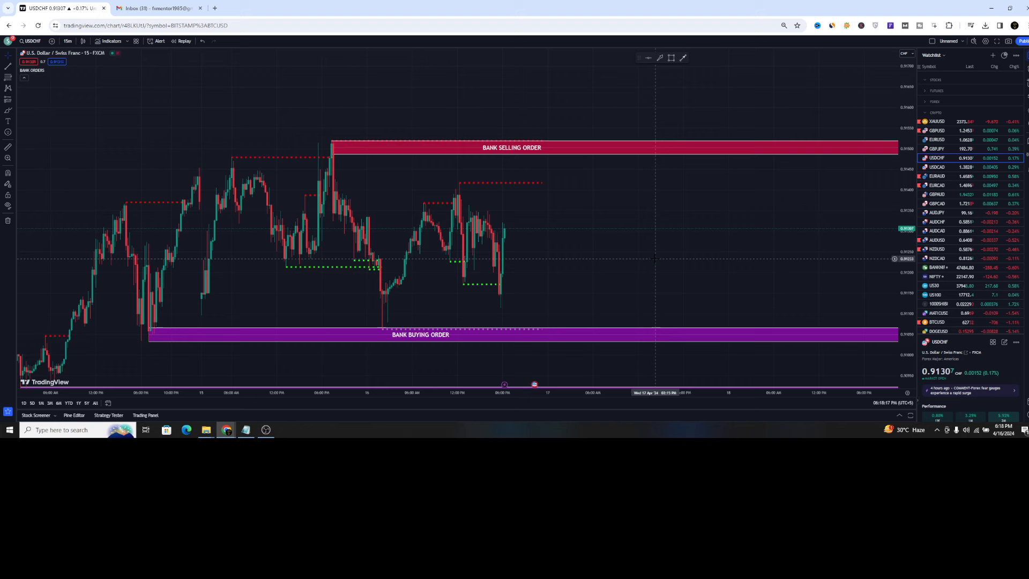
Step: Switch to the XAUUSD gold versus US dollar chart from the watchlist
left_click(936, 122)
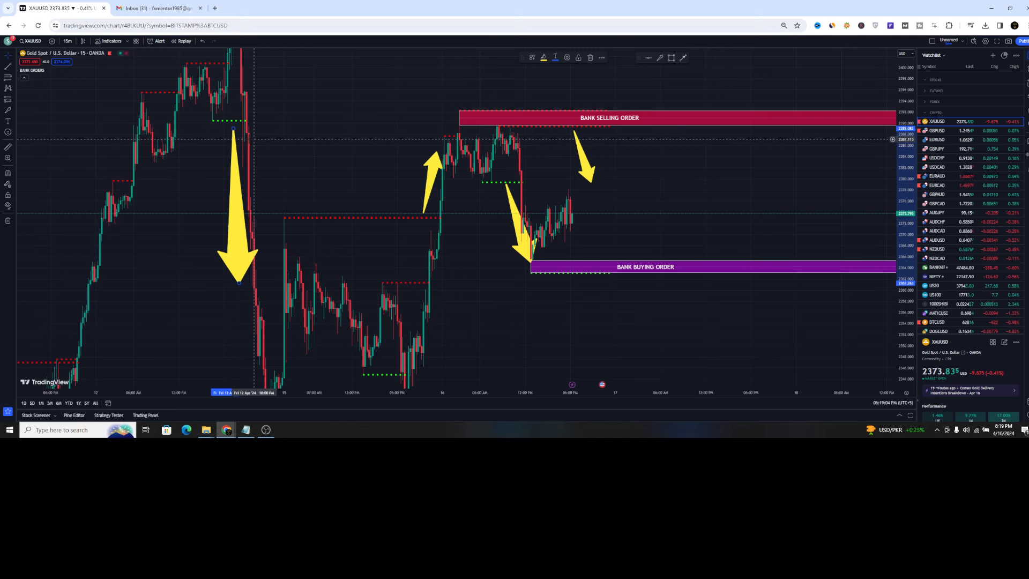
mouse_move(532, 256)
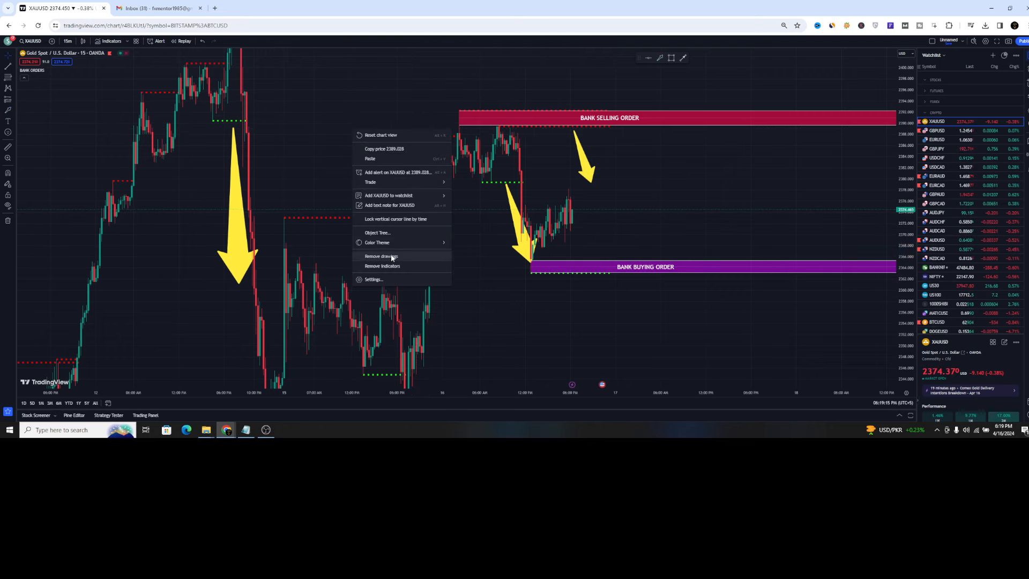
Step: View the GBPUSD bank order zones, then switch to the EURUSD chart
left_click(935, 131)
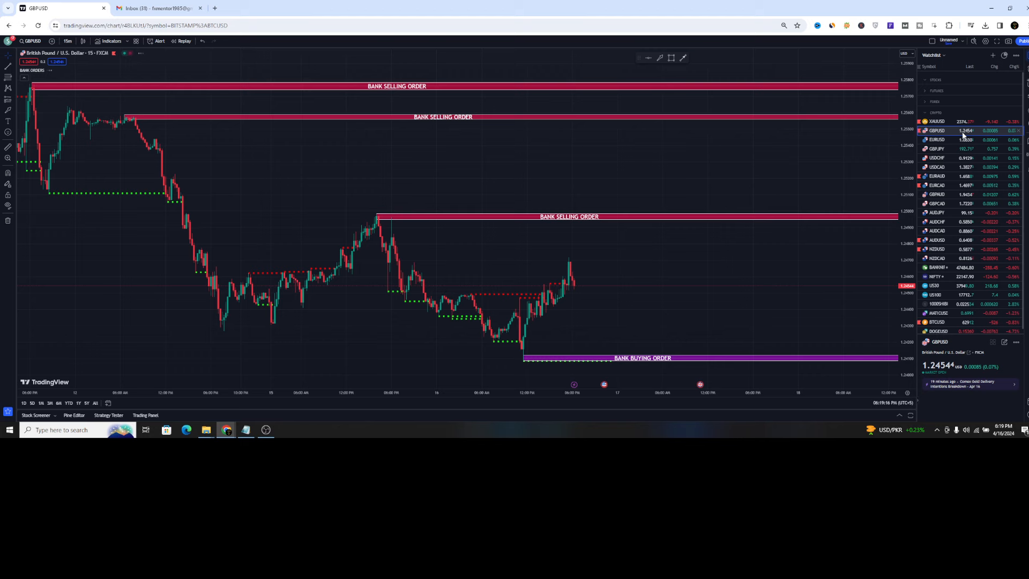
mouse_move(406, 299)
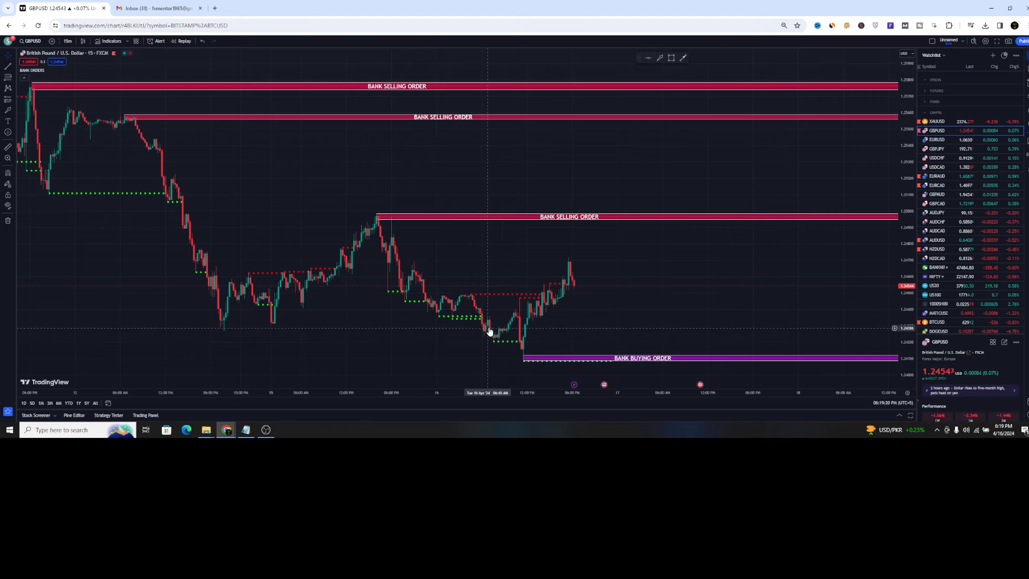
mouse_move(566, 284)
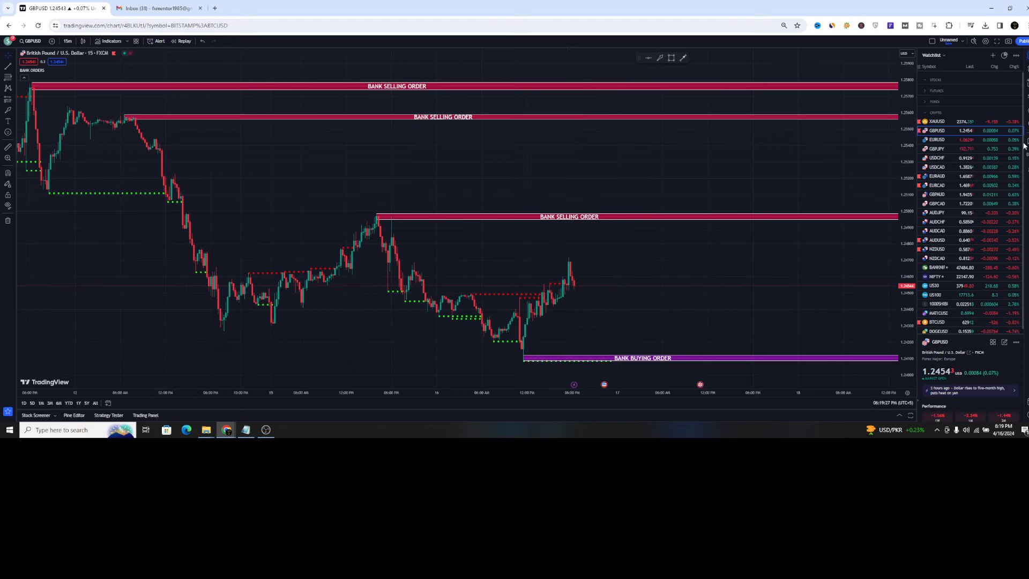
left_click(938, 140)
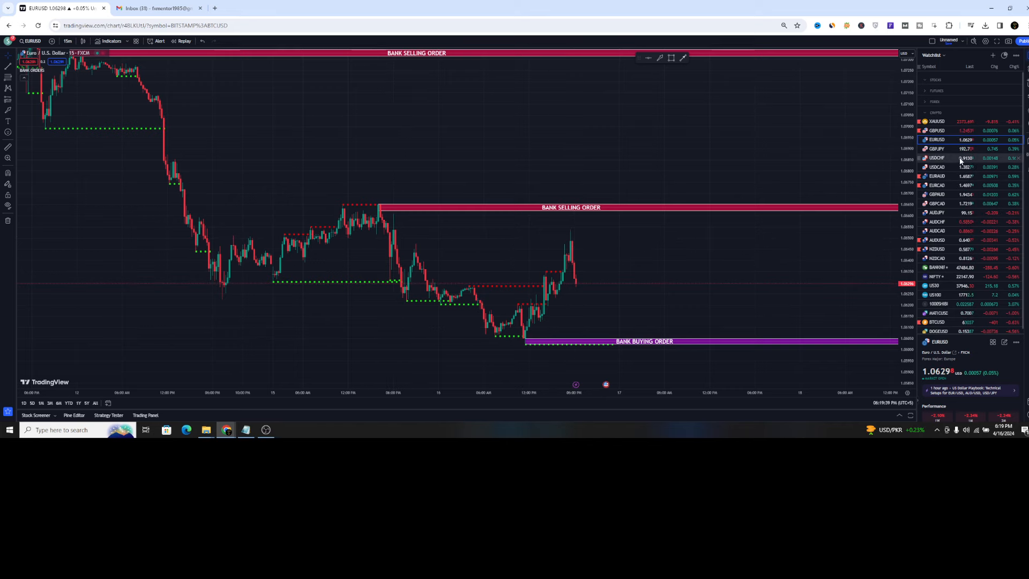
Step: Open USDCAD, pan toward the latest candles, then switch to GBPCAD
left_click(938, 167)
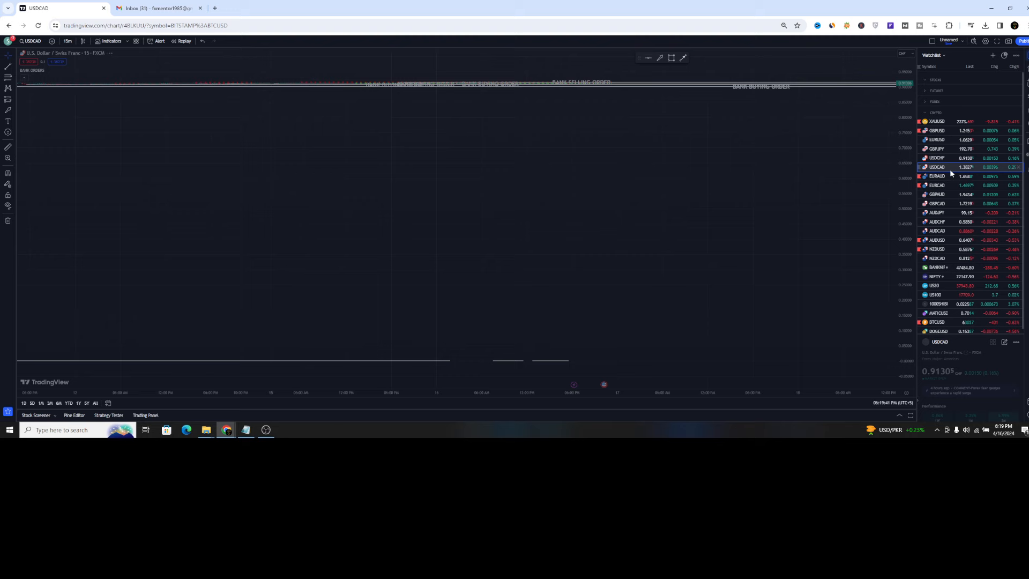
left_click(938, 167)
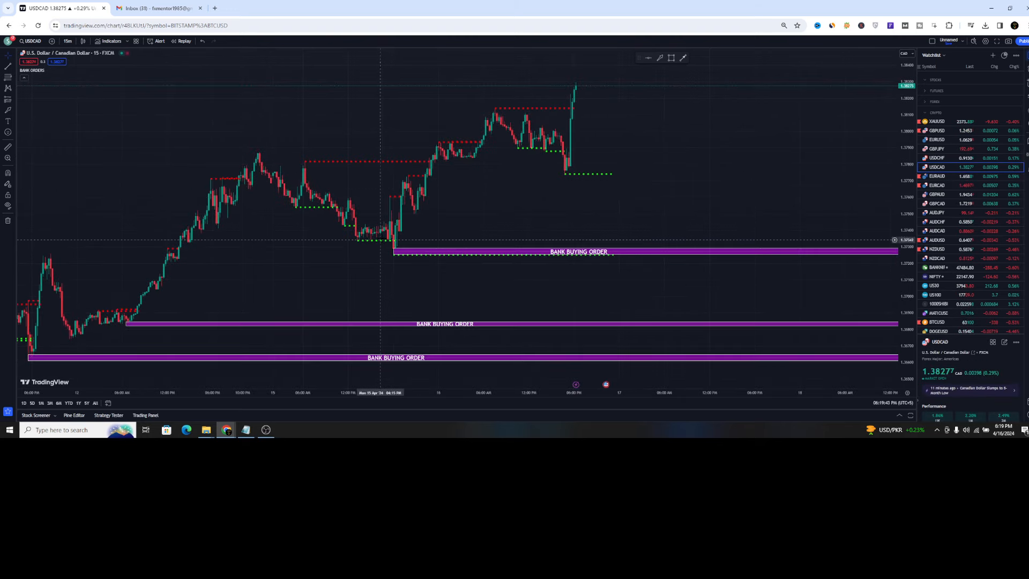
mouse_move(392, 215)
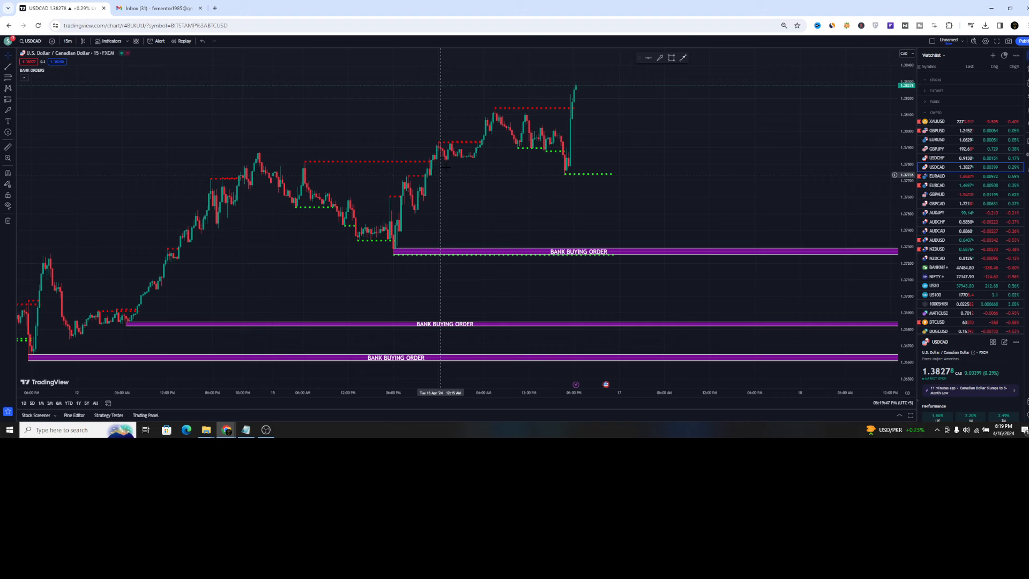
left_click_drag(439, 256, 604, 257)
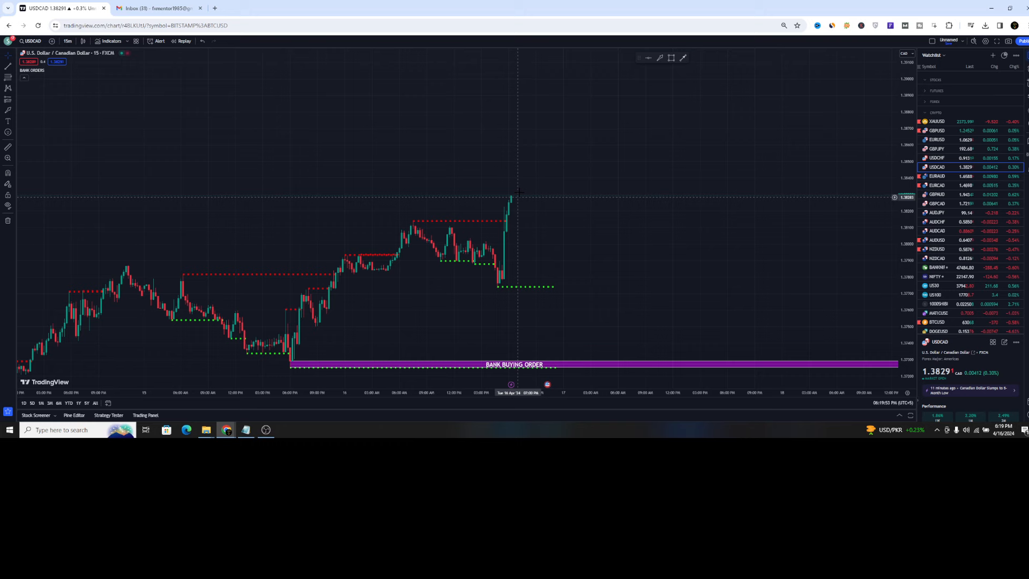
left_click(936, 204)
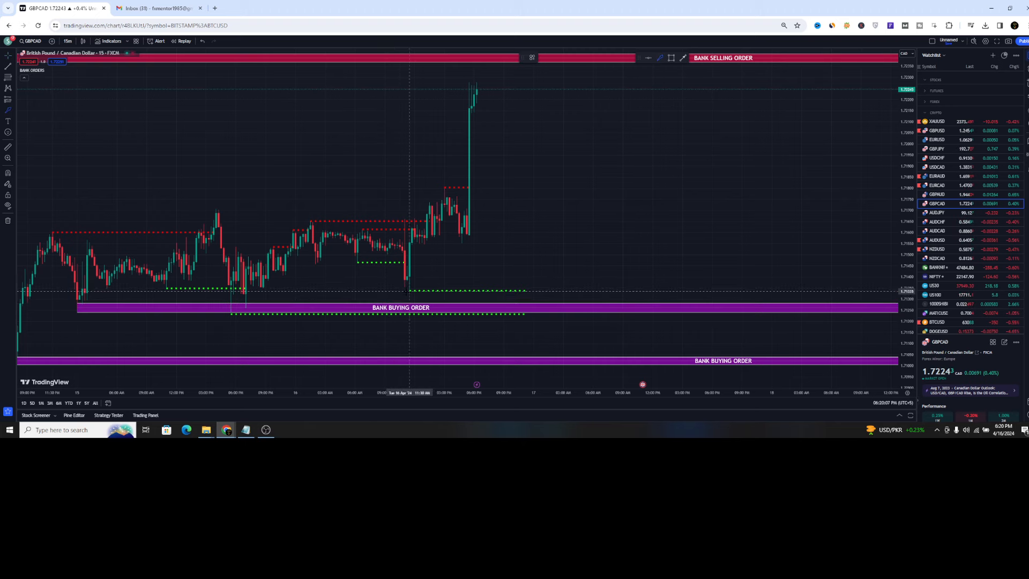
Step: Shift the GBPCAD chart view, then switch to the AUDJPY chart
left_click_drag(408, 294, 459, 216)
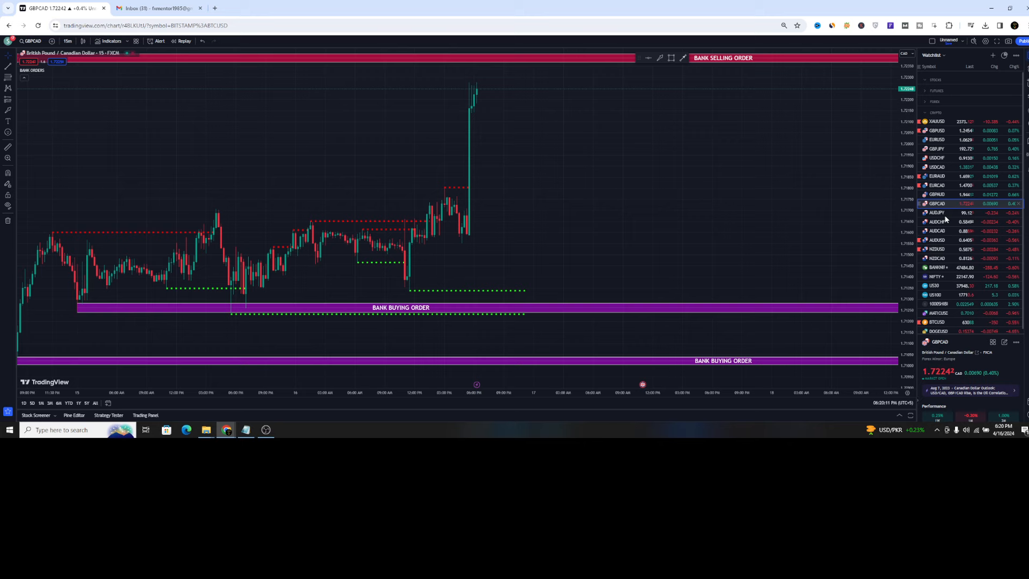
left_click(938, 213)
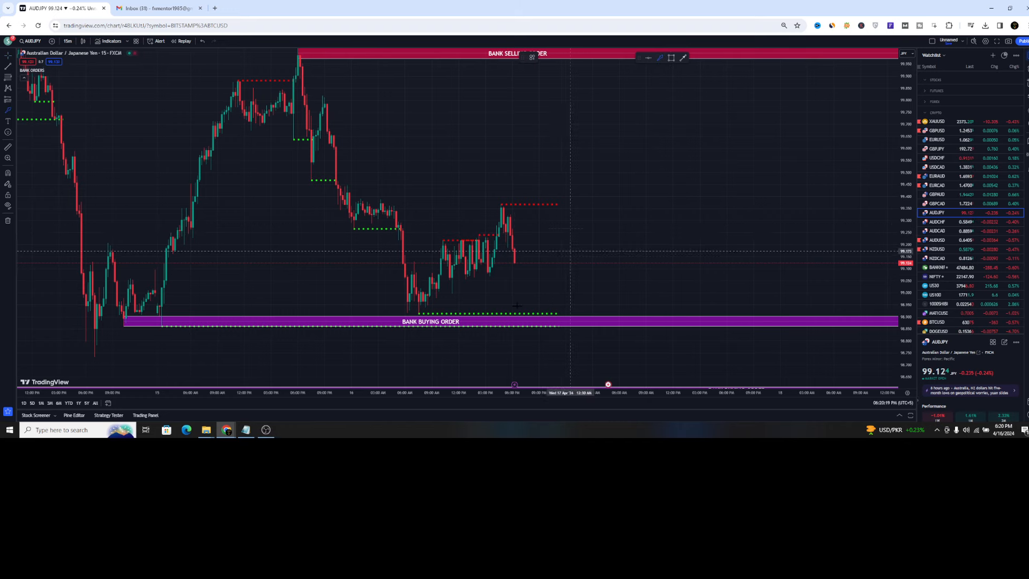
mouse_move(515, 274)
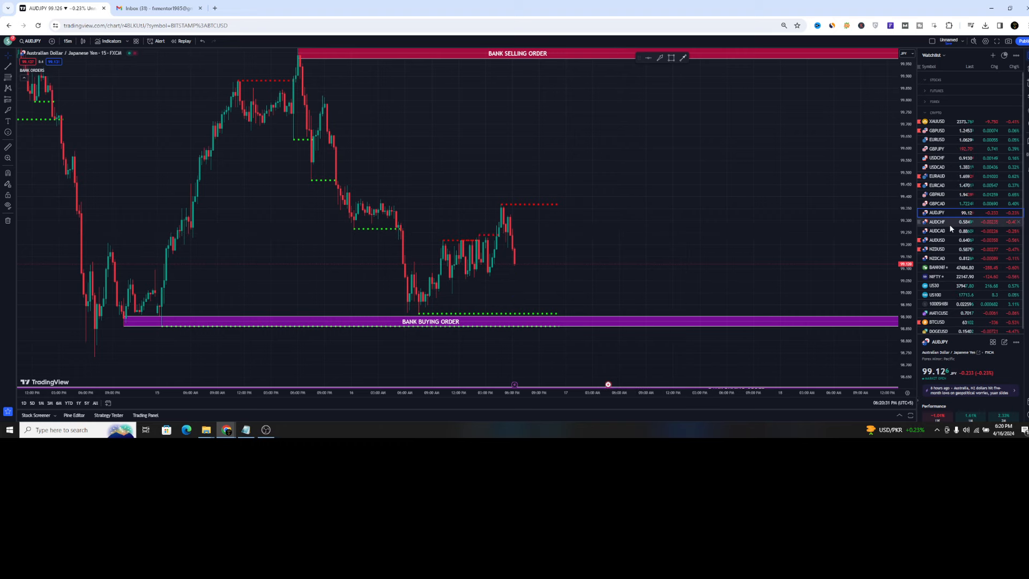
Step: Switch to the AUDUSD chart showing its three bank selling zones
left_click(936, 222)
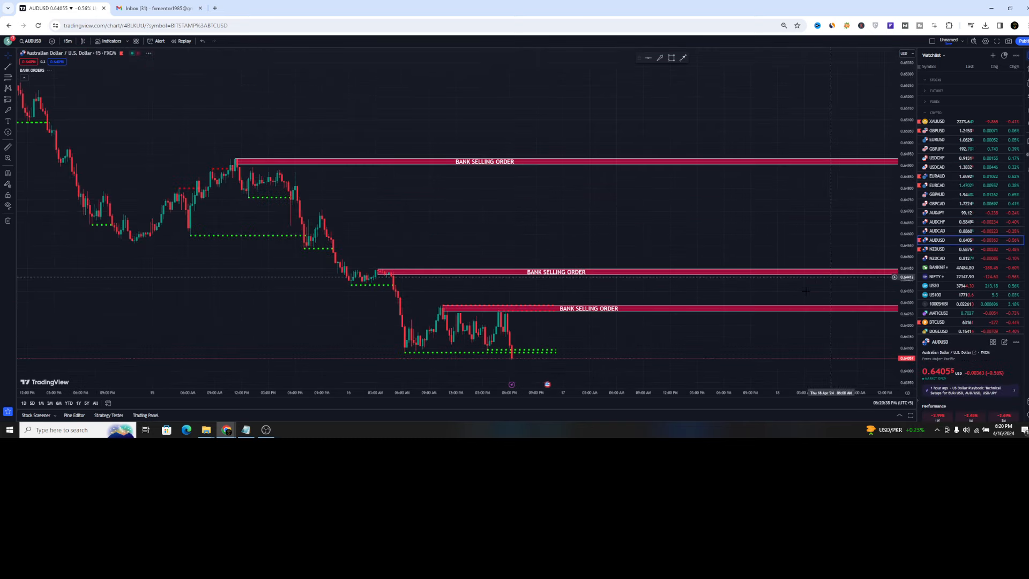
Step: Step through the NIFTY, BANKNIFTY, NIFTY, US30 and BTCUSD charts
left_click(938, 276)
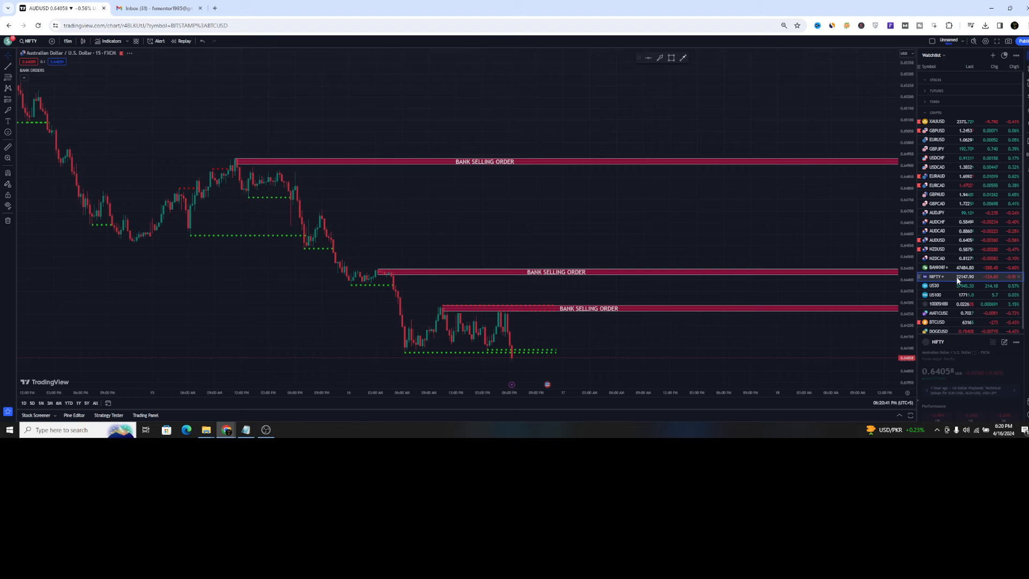
left_click(937, 267)
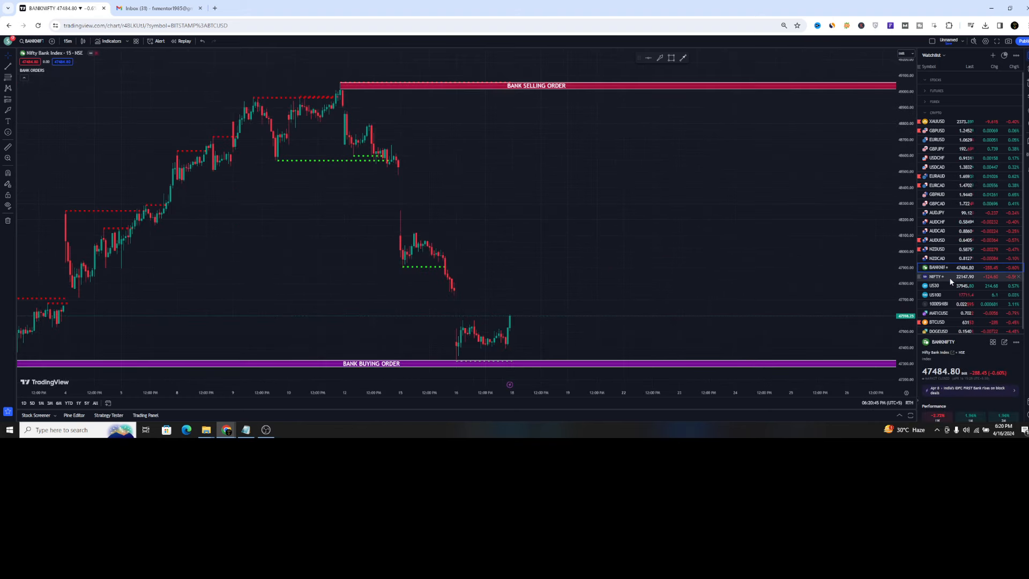
mouse_move(418, 248)
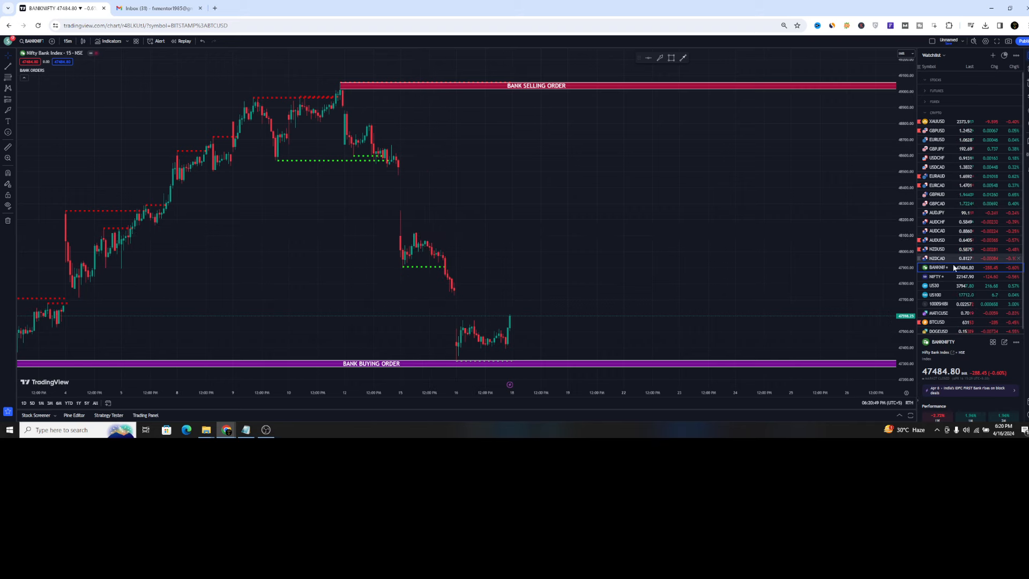
left_click(935, 275)
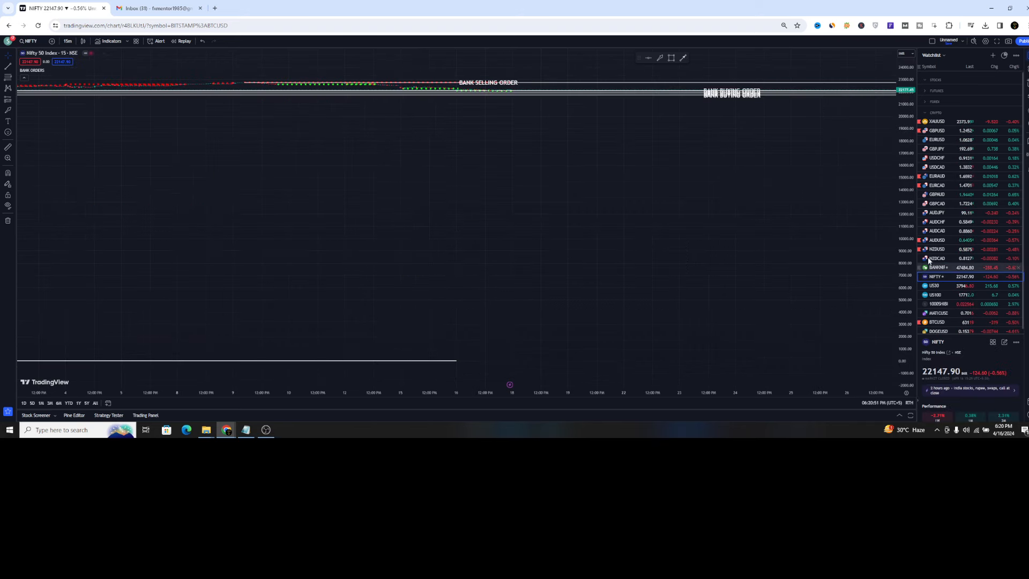
left_click(933, 286)
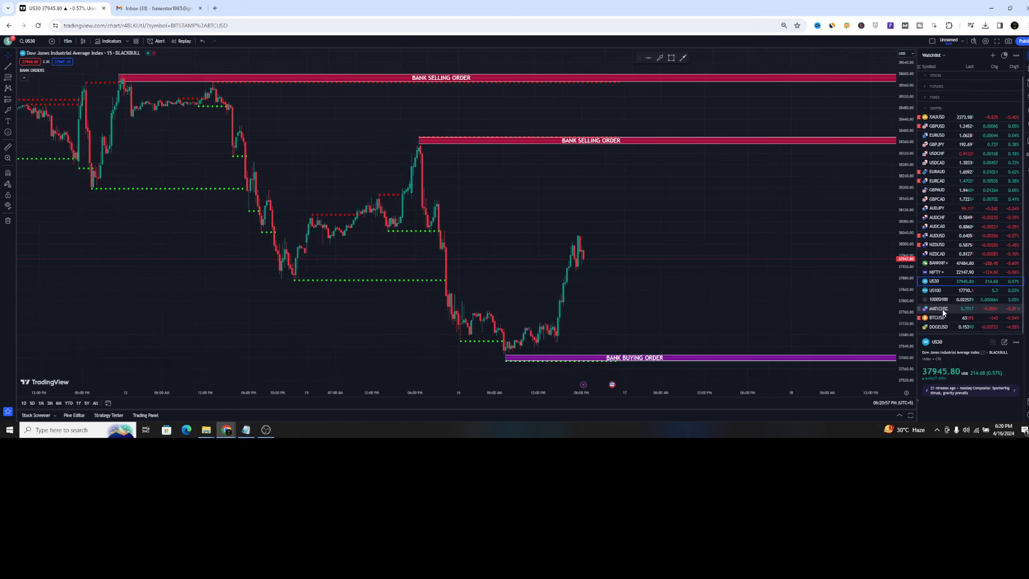
left_click(937, 317)
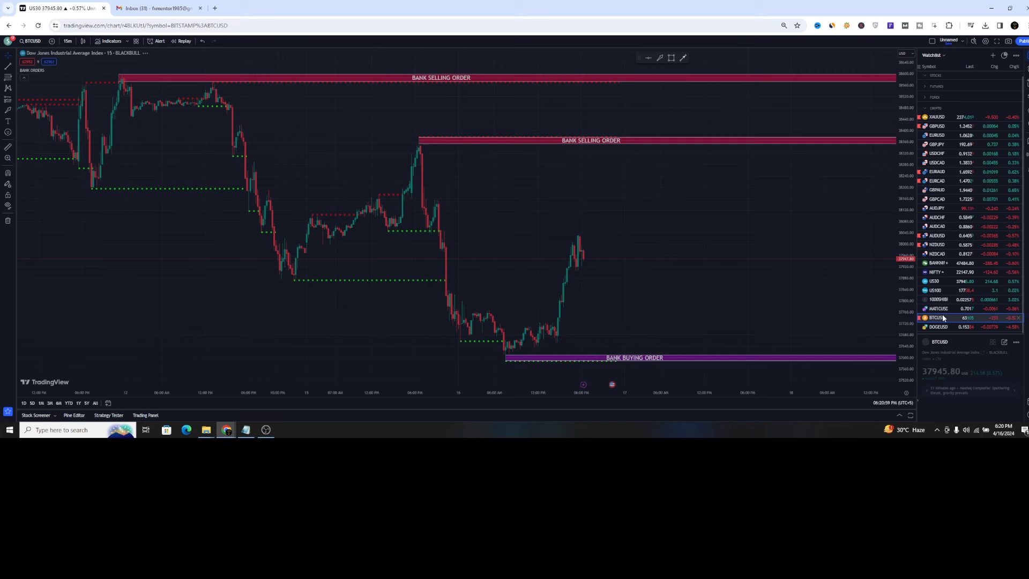
left_click(938, 317)
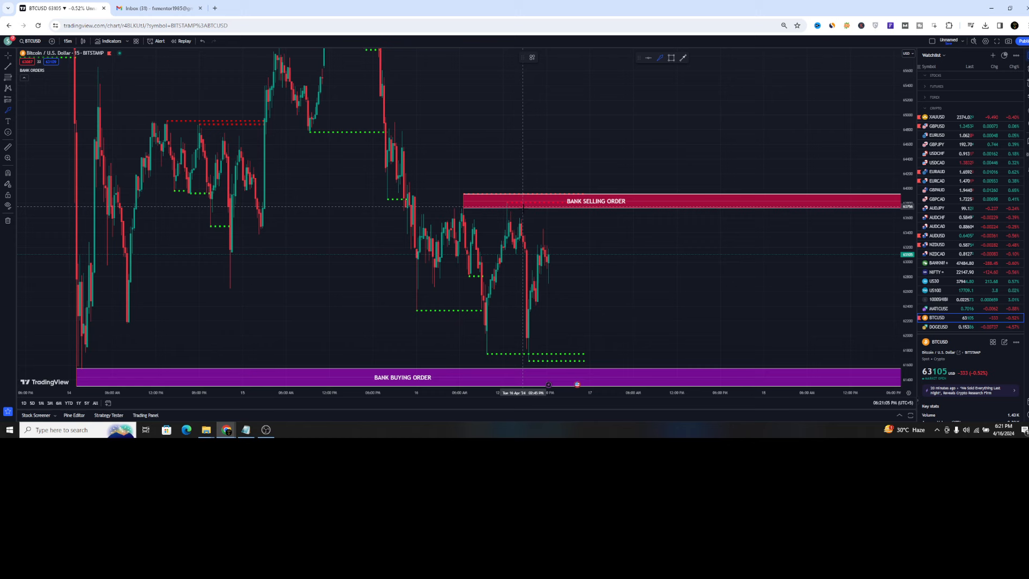
Step: Pan BTCUSD toward recent price action and bring up the chart menu for clearing drawings
left_click_drag(519, 210, 587, 338)
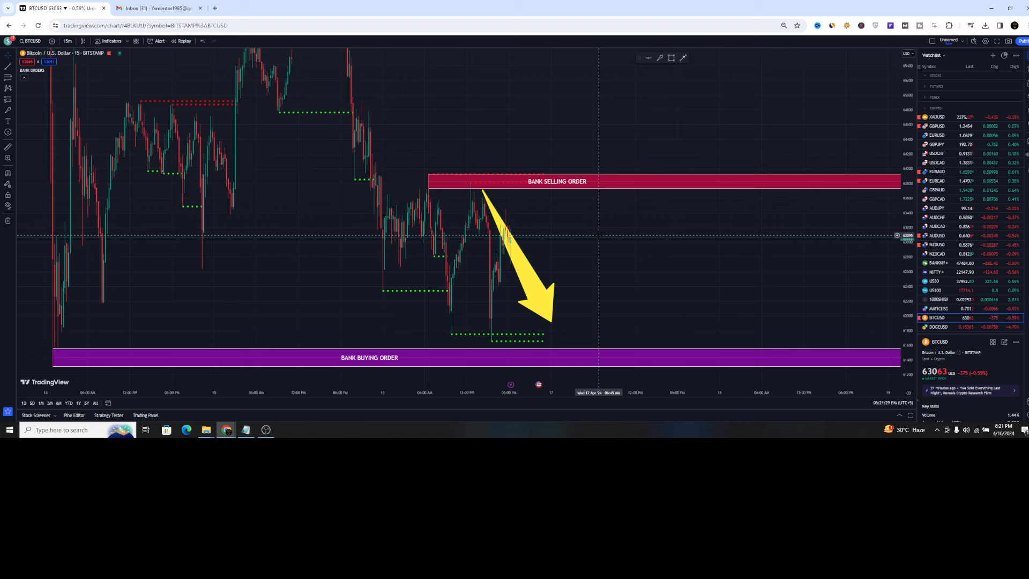
right_click(597, 236)
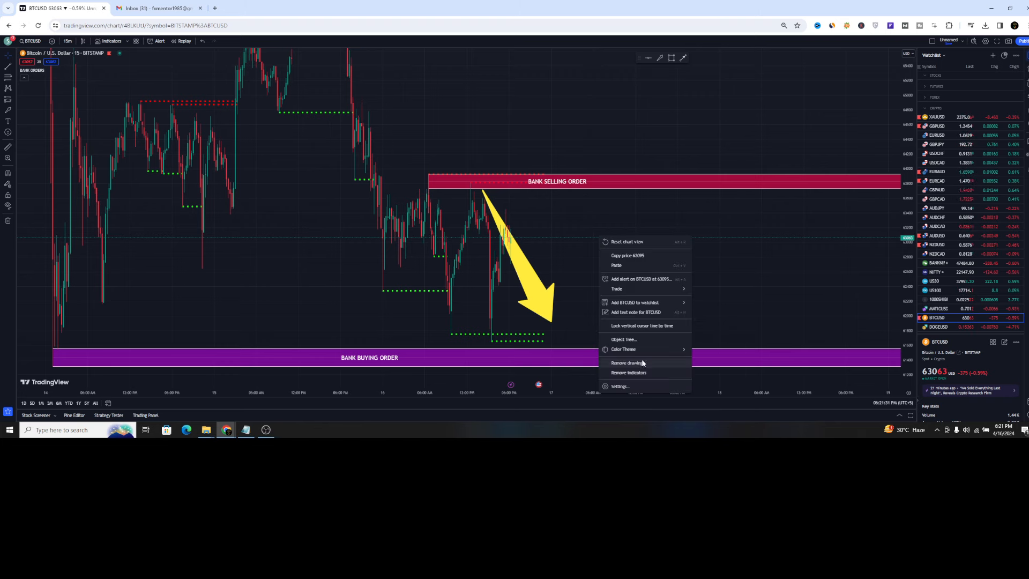